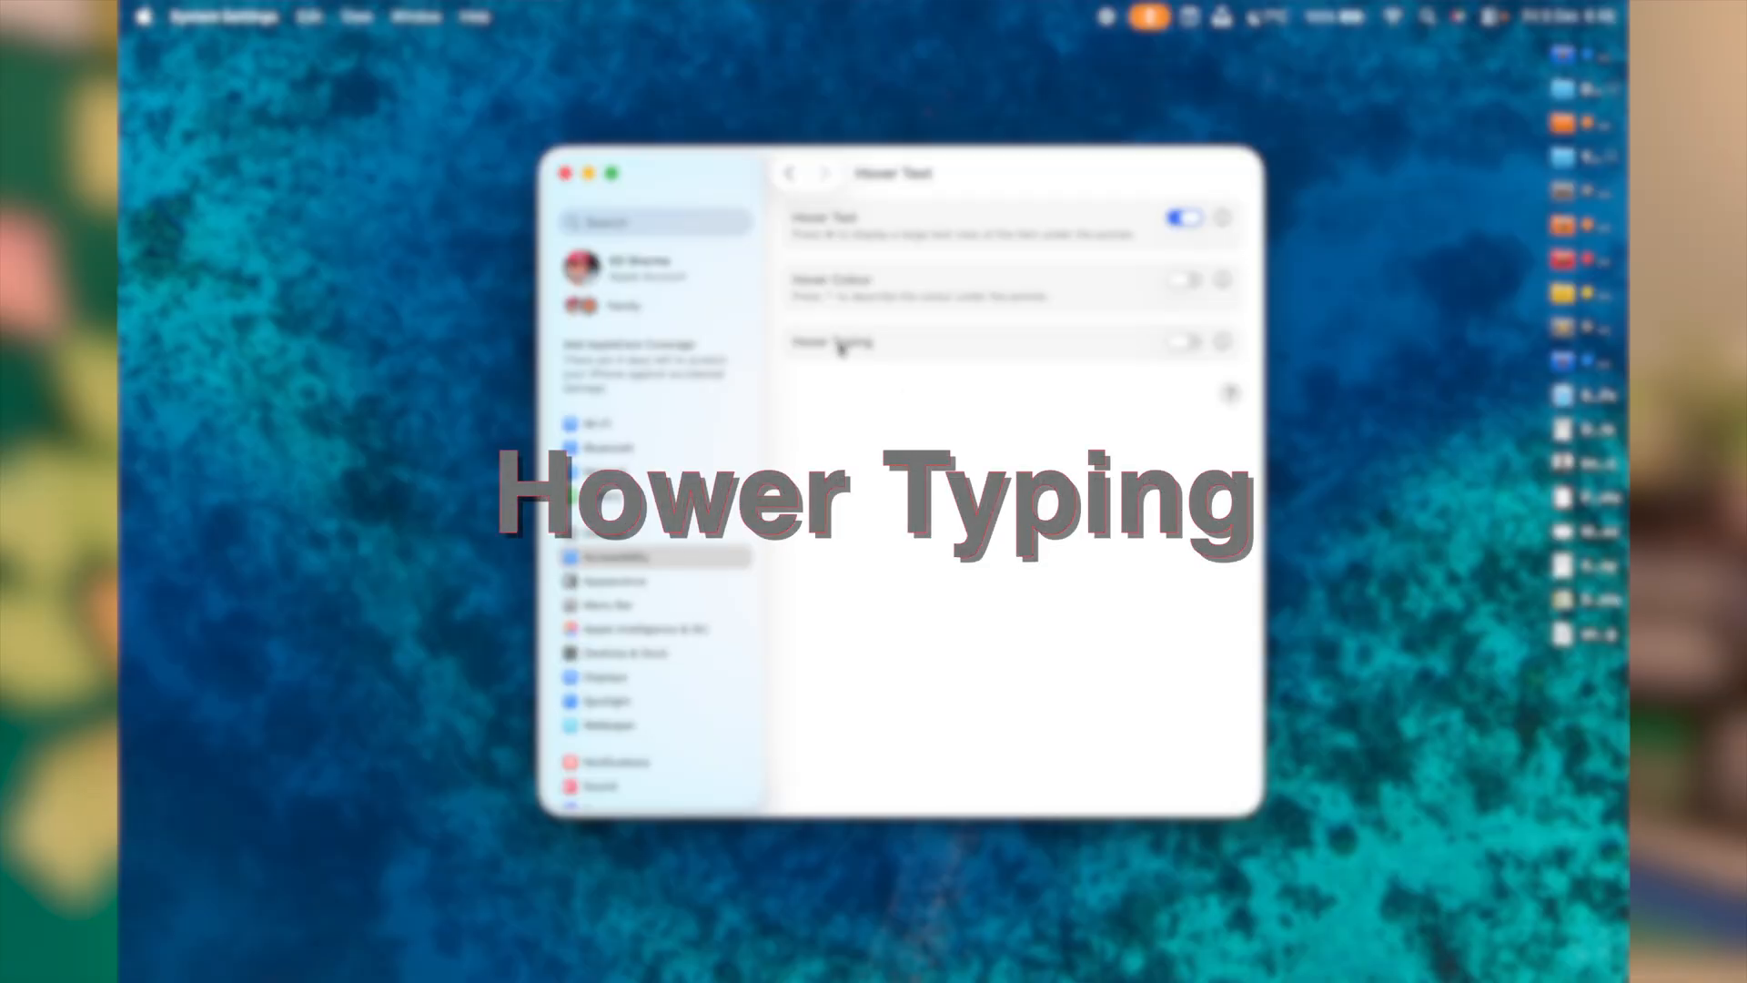
Switch on Hover Typing in the Hover Text accessibility settings
{"action": "left_click", "coordinate": [1183, 342]}
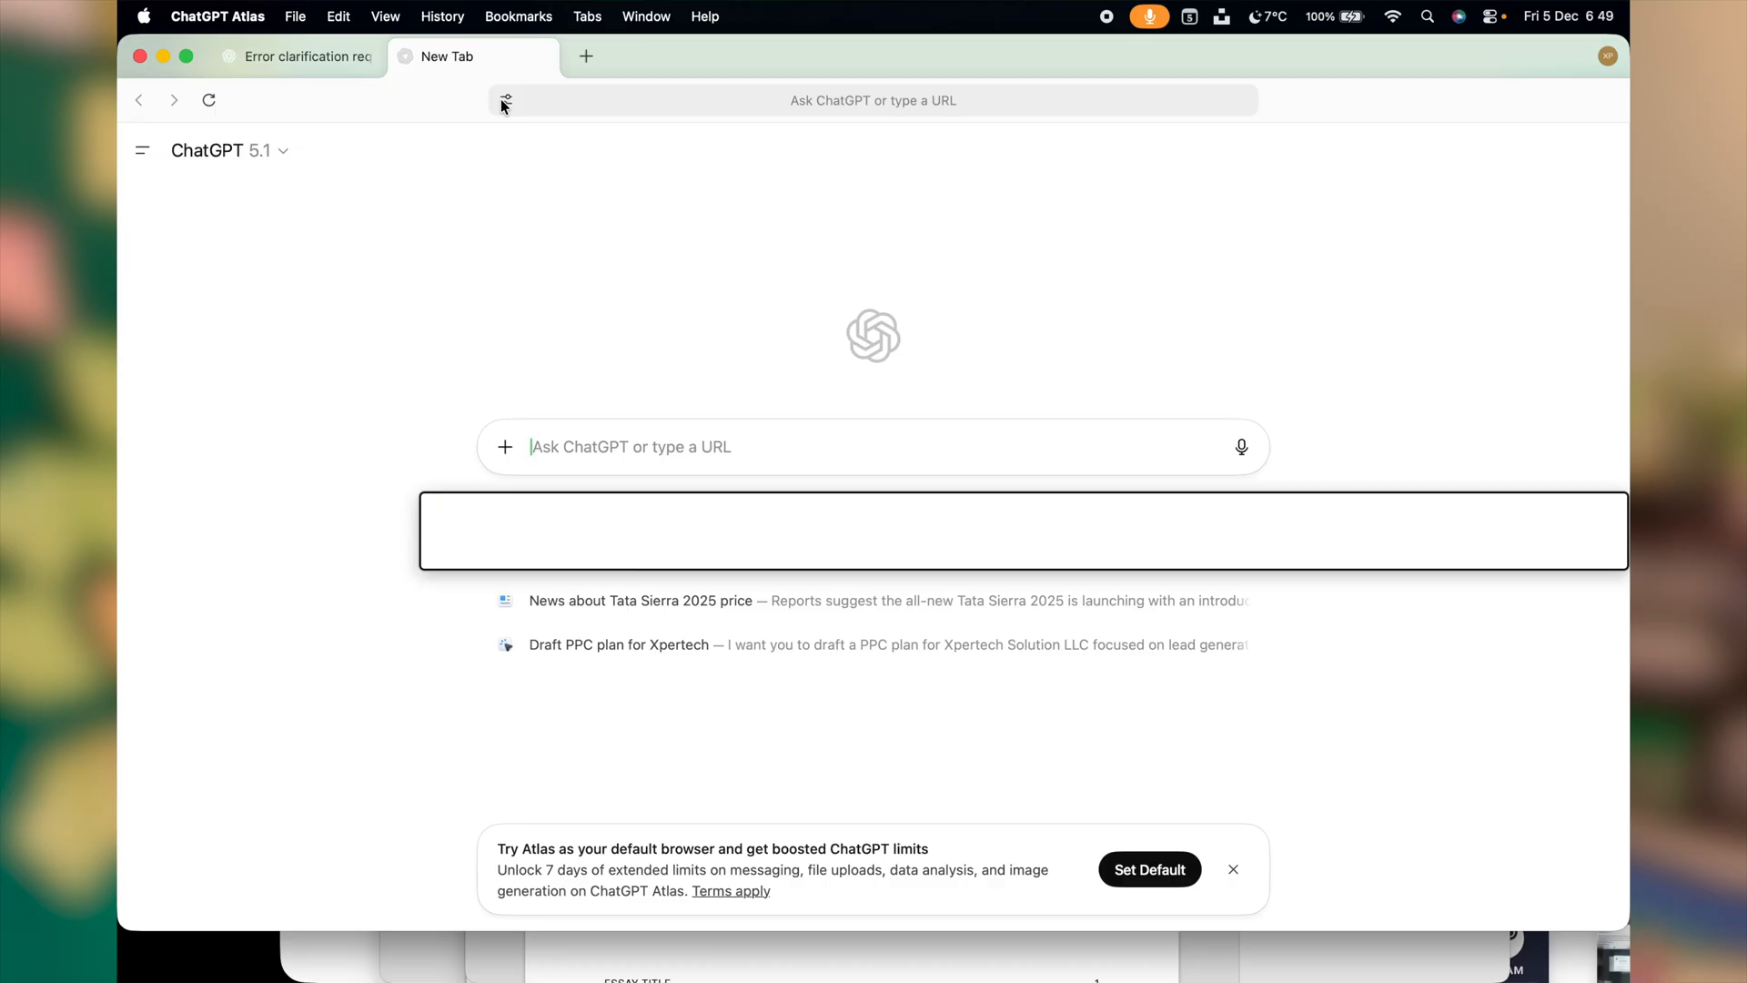
{"action": "left_click", "coordinate": [873, 100]}
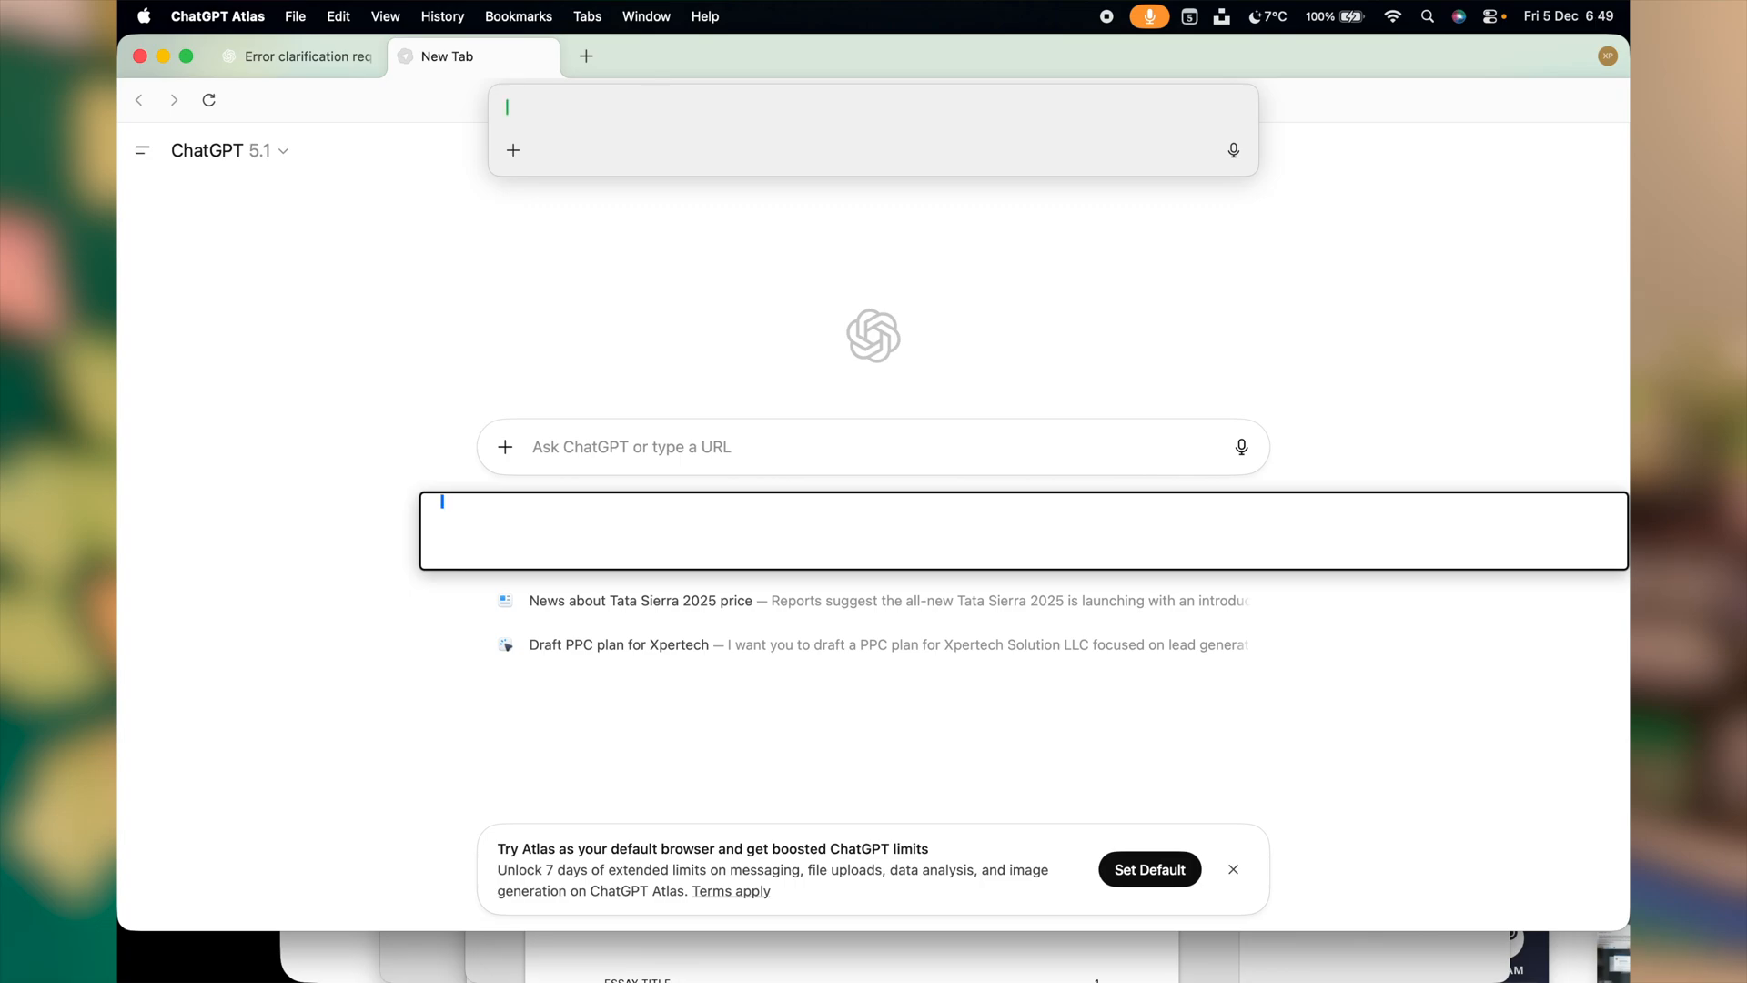
{"action": "type", "text": "www.google.com"}
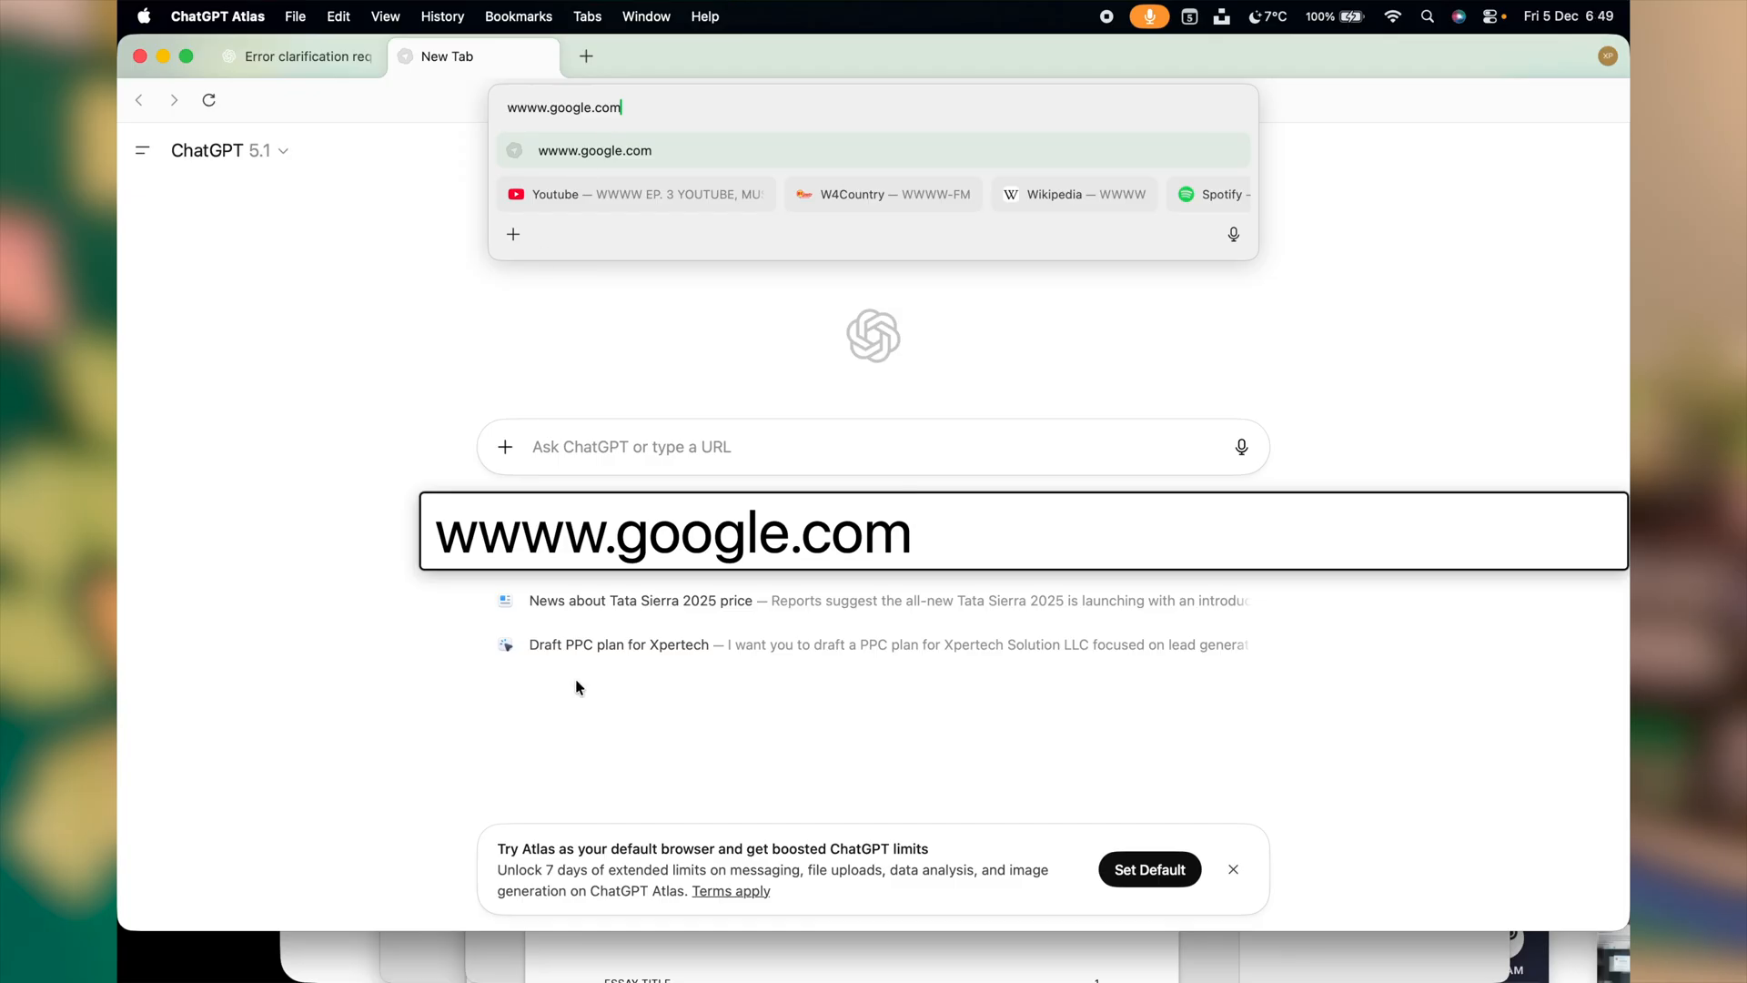